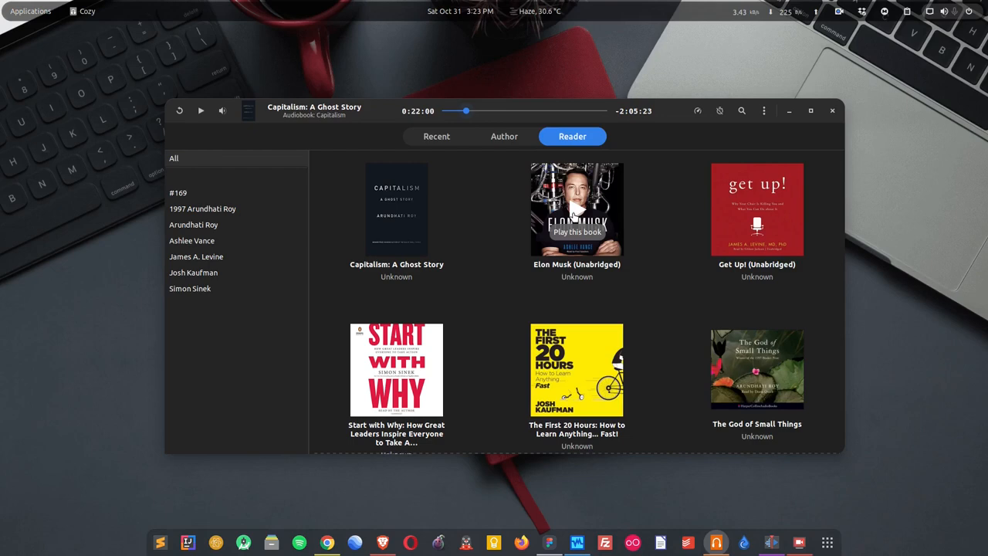
- Drag the header-bar playback speed slider to 1.2x for Capitalism: A Ghost Story
click(222, 110)
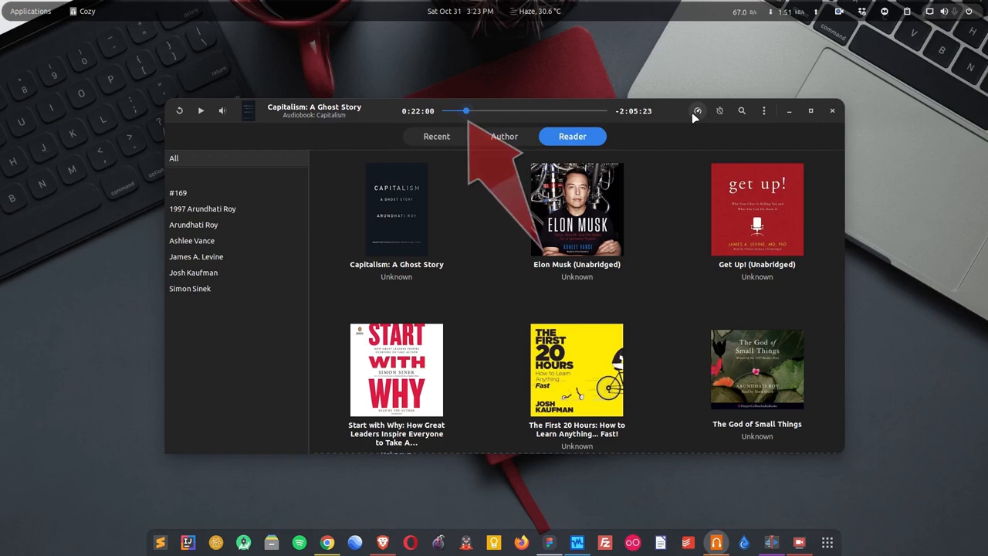
click(698, 110)
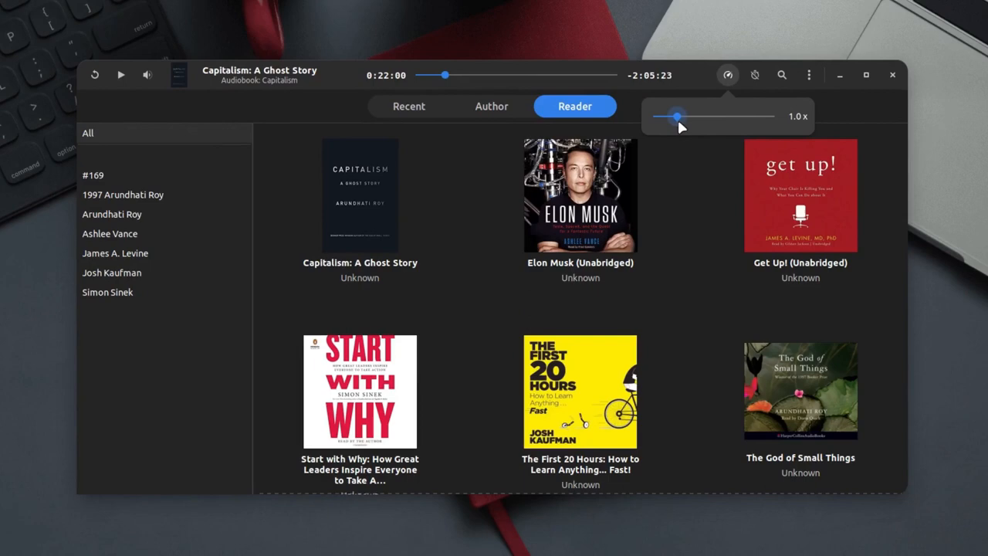
drag(675, 116, 686, 116)
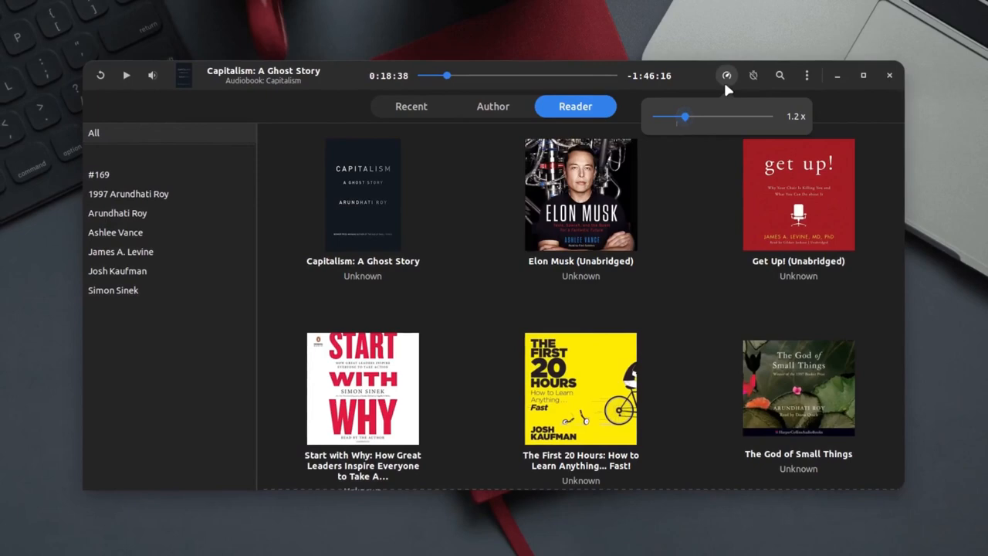
- Set a 30-minute sleep timer with Enable system power control switched on
click(751, 75)
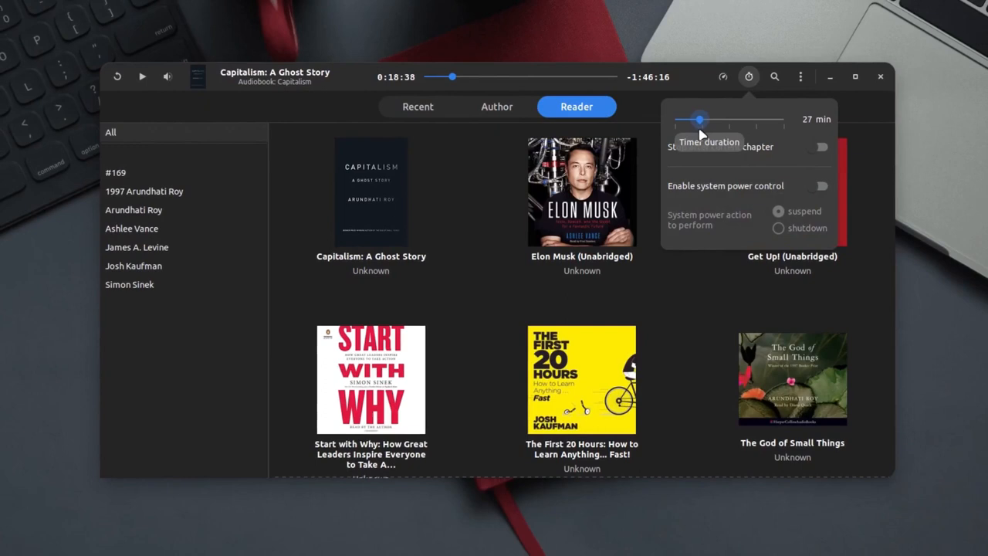
drag(699, 119, 717, 120)
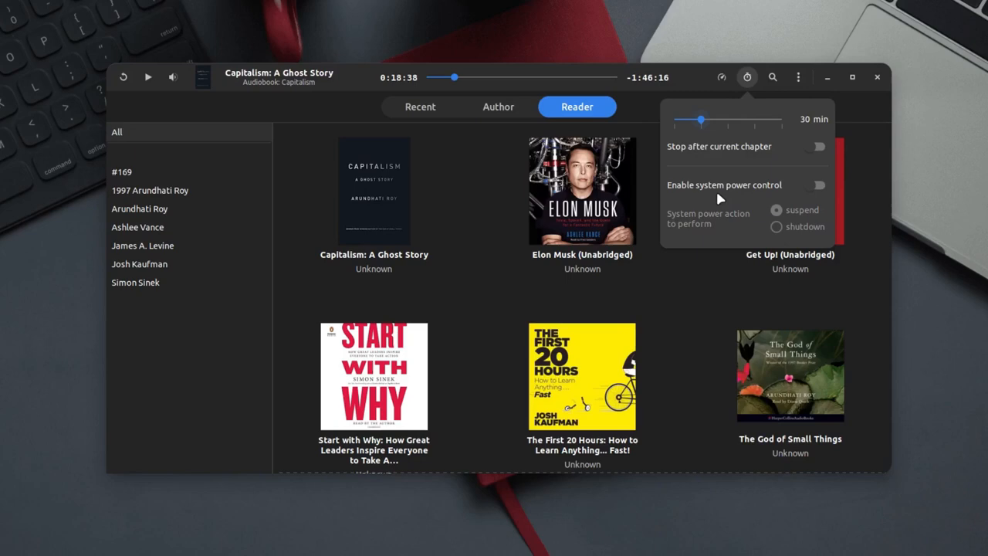
click(817, 185)
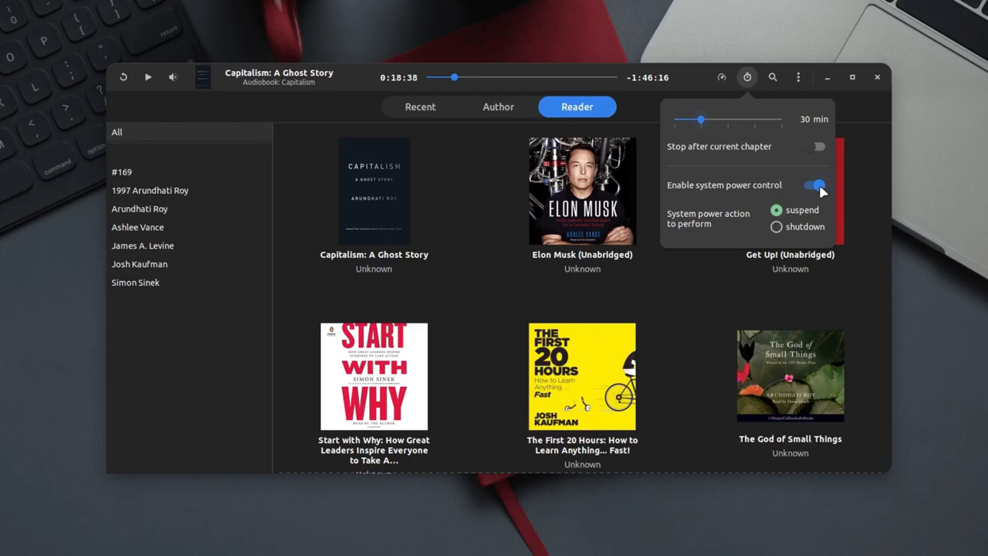
click(799, 77)
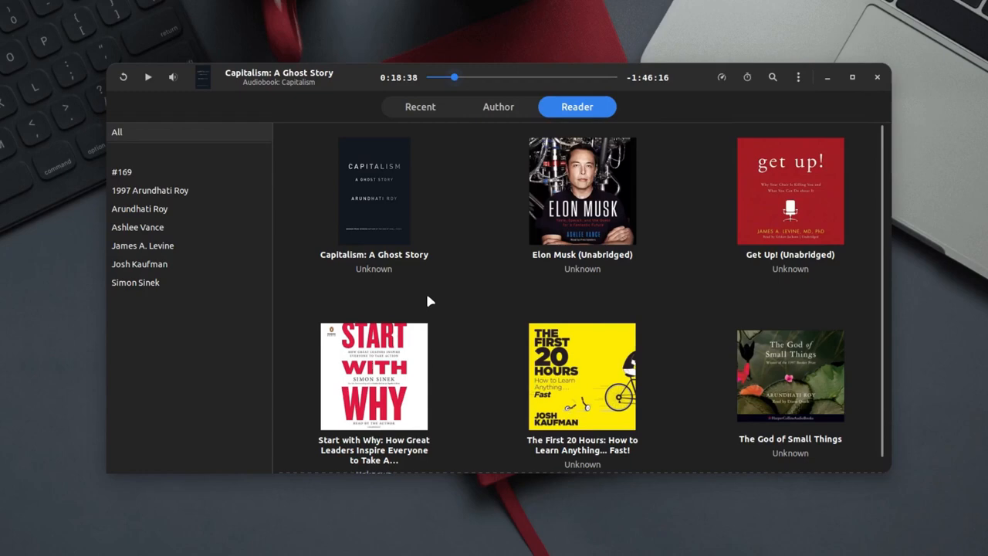
mouse_move(393, 284)
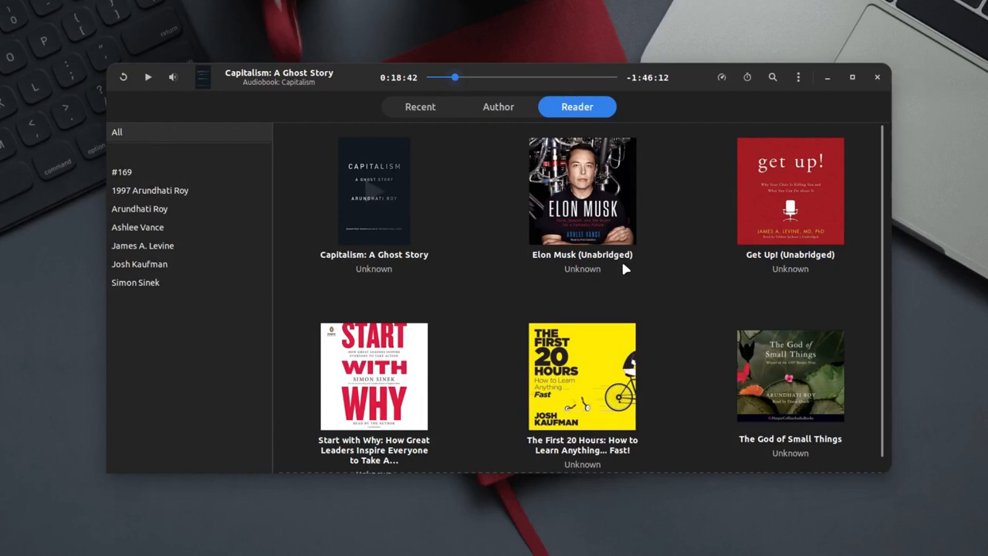
click(798, 76)
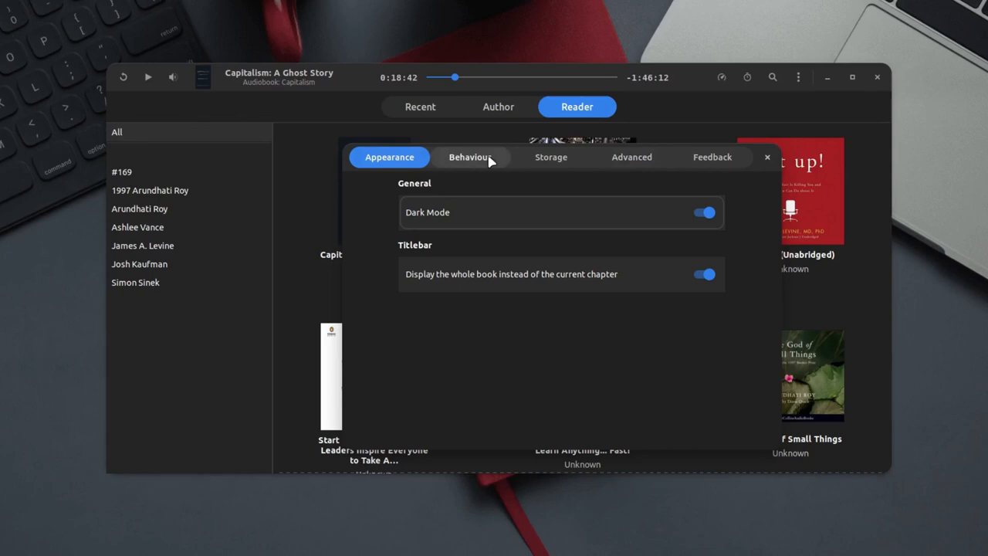
mouse_move(421, 252)
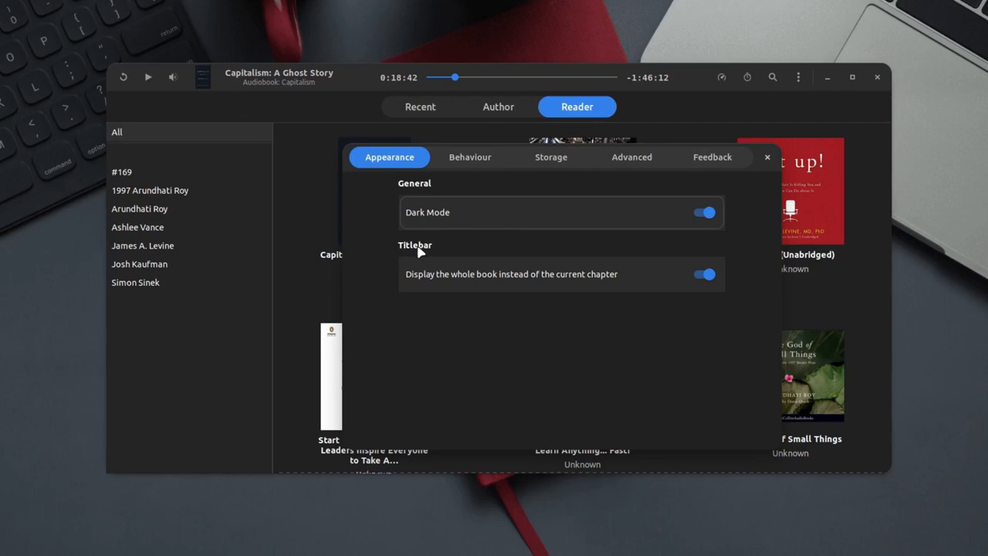
- Show the Behaviour, then Storage preferences, and start adding another audiobook storage location
click(470, 157)
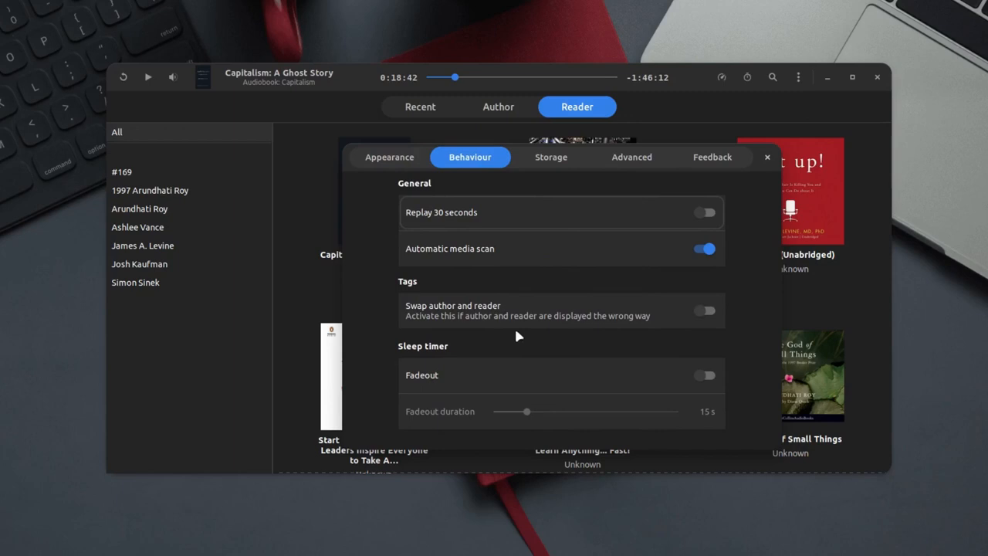
click(552, 156)
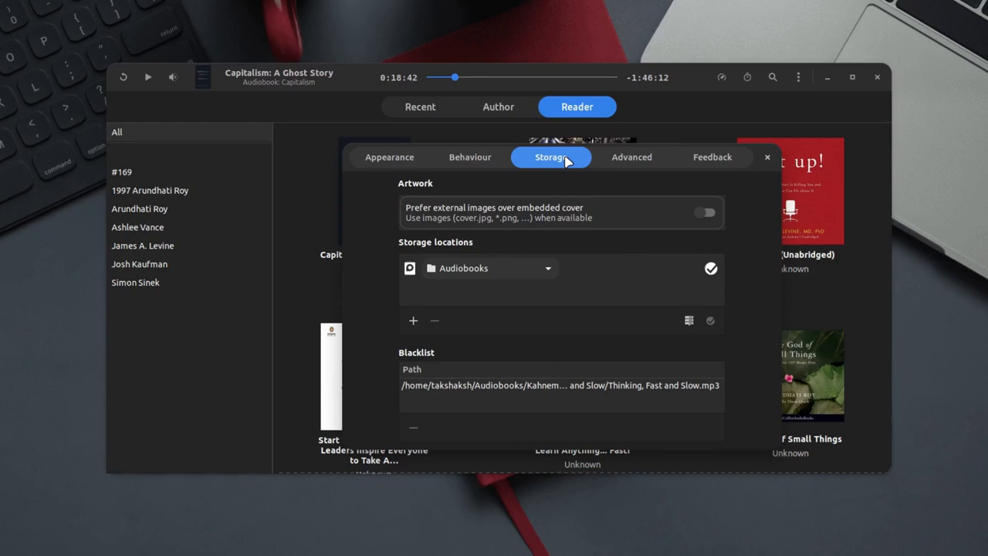
click(412, 321)
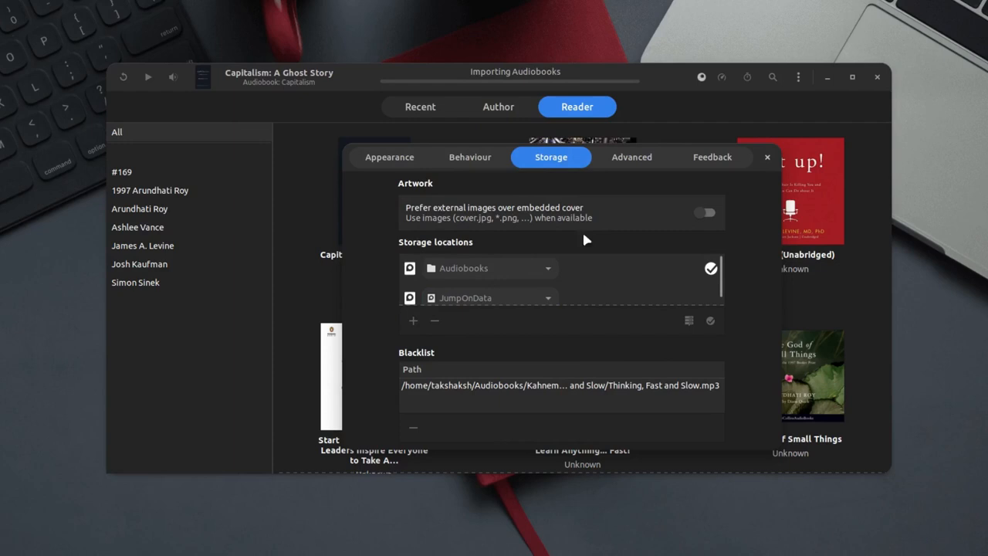
- Raise the Feedback error reporting slider to its highest level, including import errors
click(712, 157)
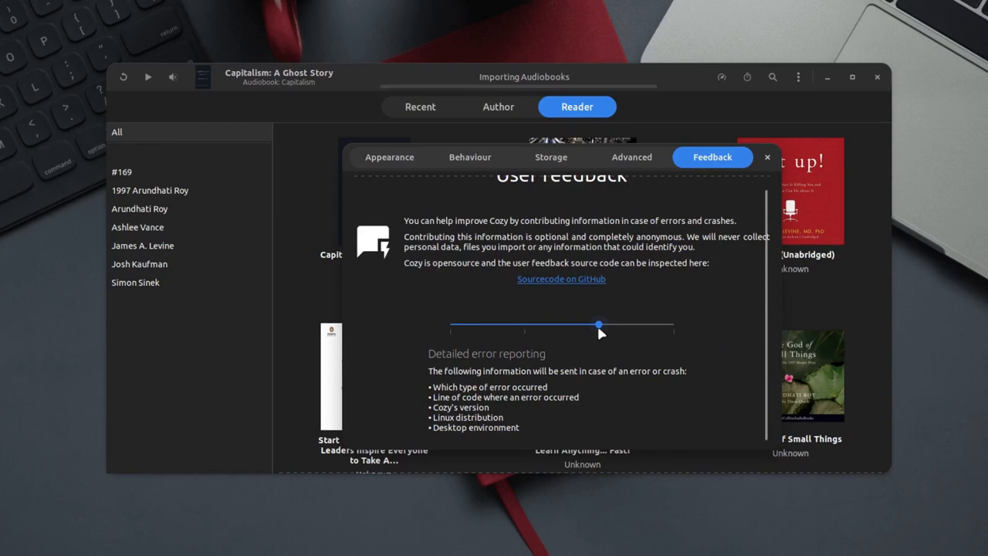
drag(599, 323, 673, 315)
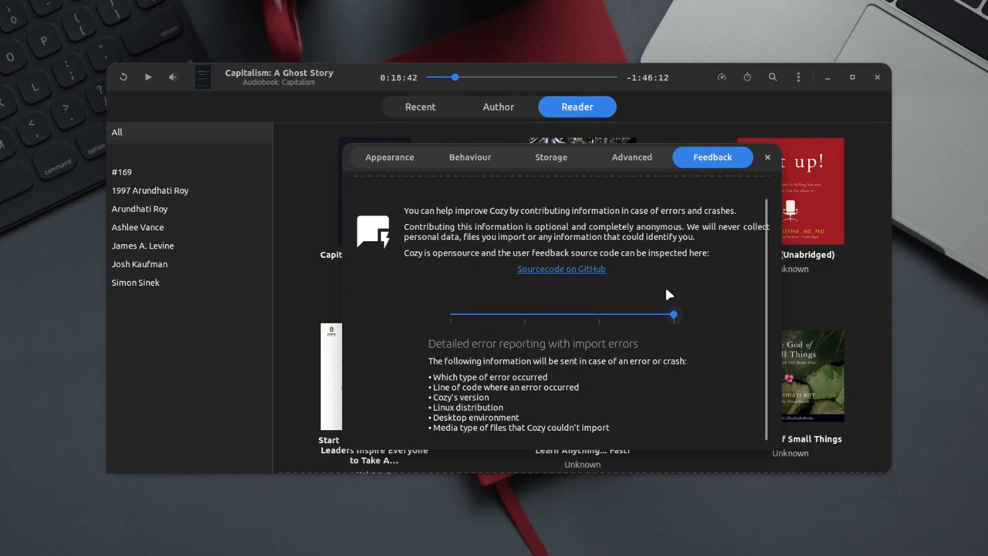
- Close Cozy's Preferences and minimise the player to reveal the desktop
click(767, 156)
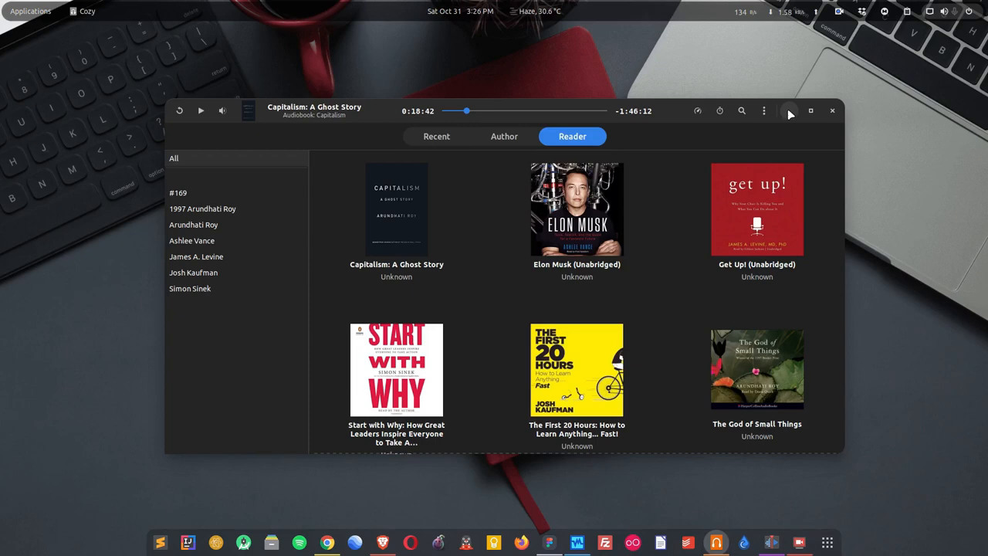
click(832, 111)
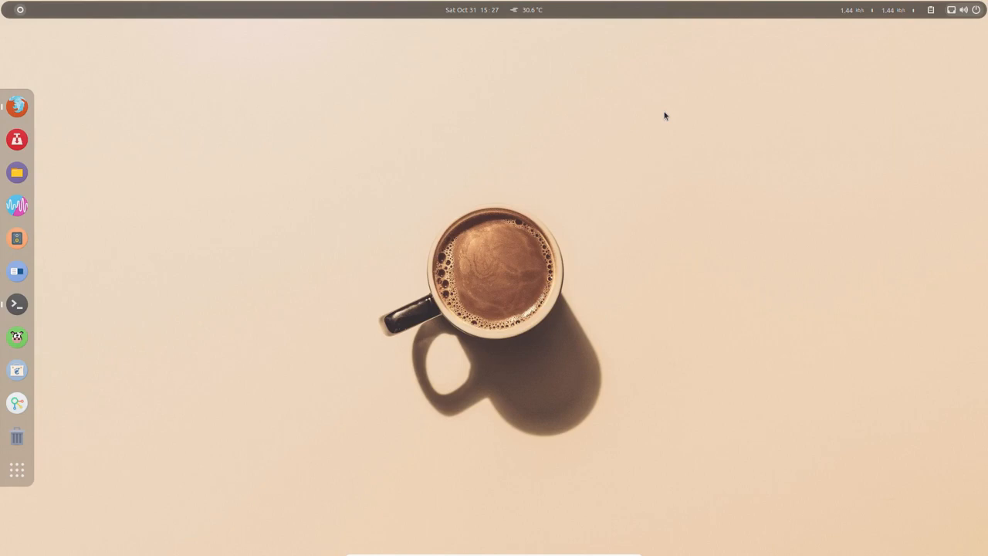
- Launch Firefox and scroll the Flatpak on Ubuntu 20.04 guide to the Flathub command
click(17, 303)
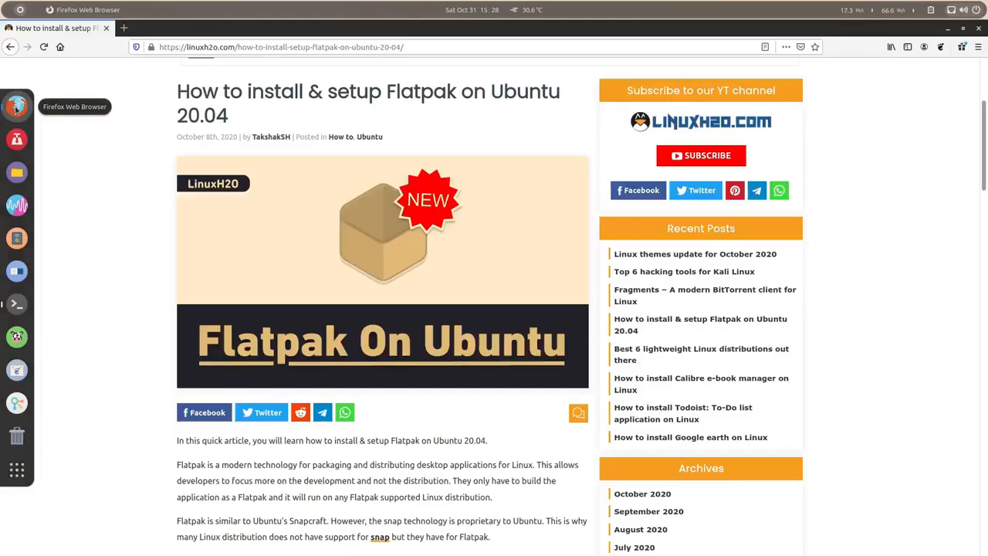
scroll(down, 3)
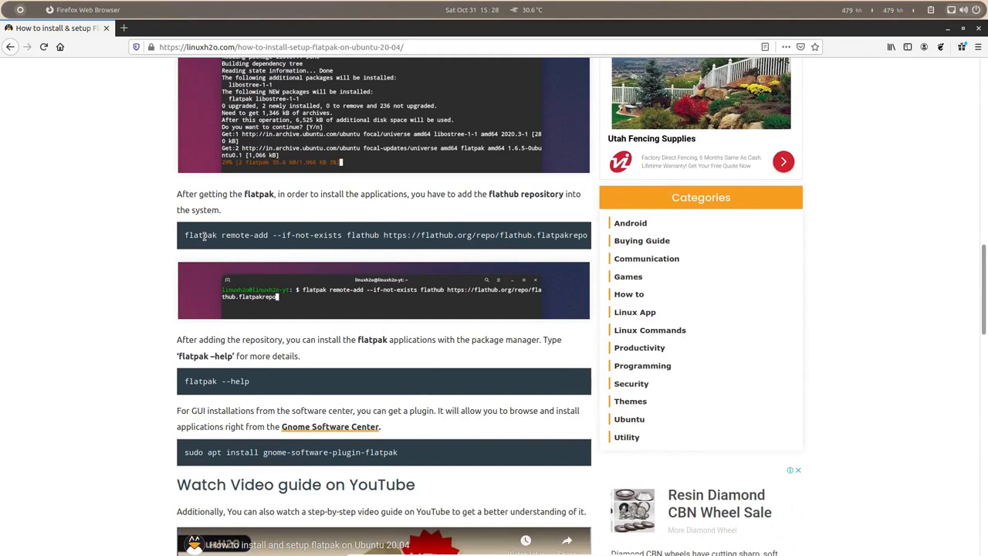